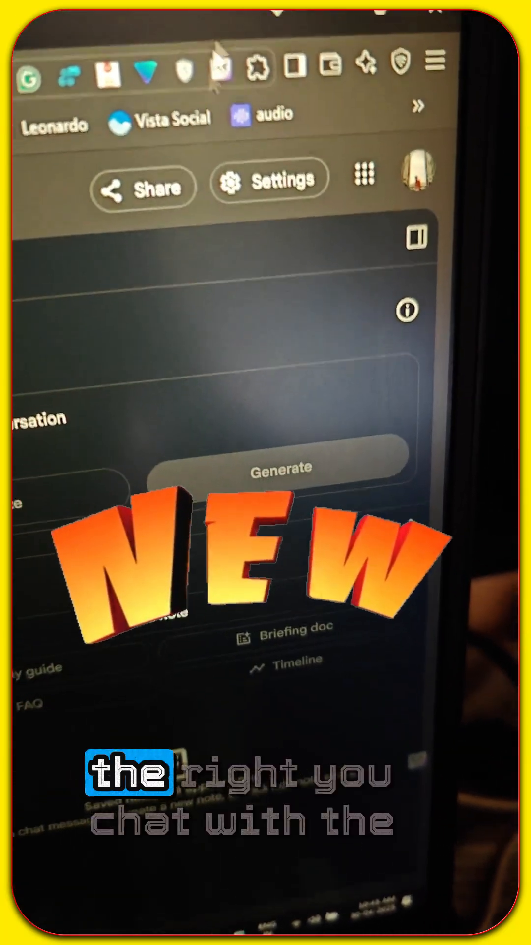
Step: Reach the notebook settings where the output language can be overridden
click(271, 181)
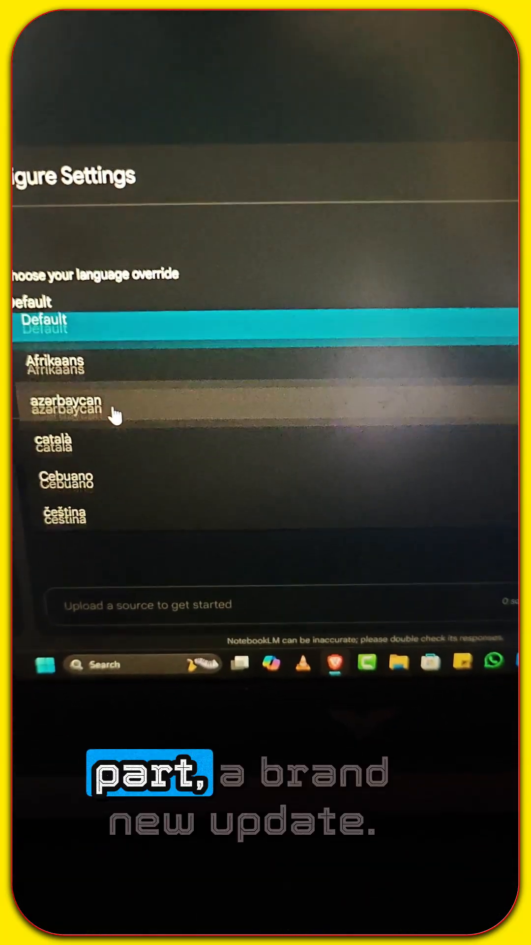
Step: Scroll the language override list toward Hindi in Configure Settings
scroll(down, 3)
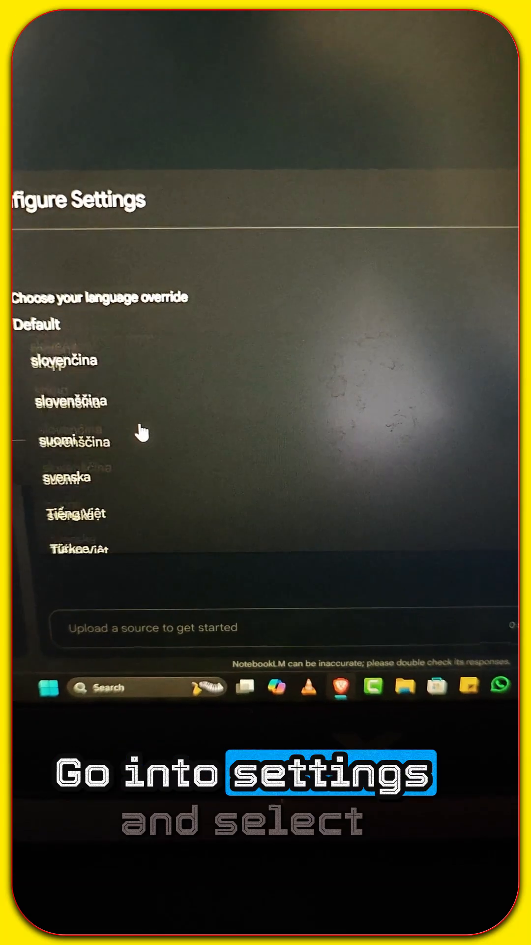
scroll(down, 3)
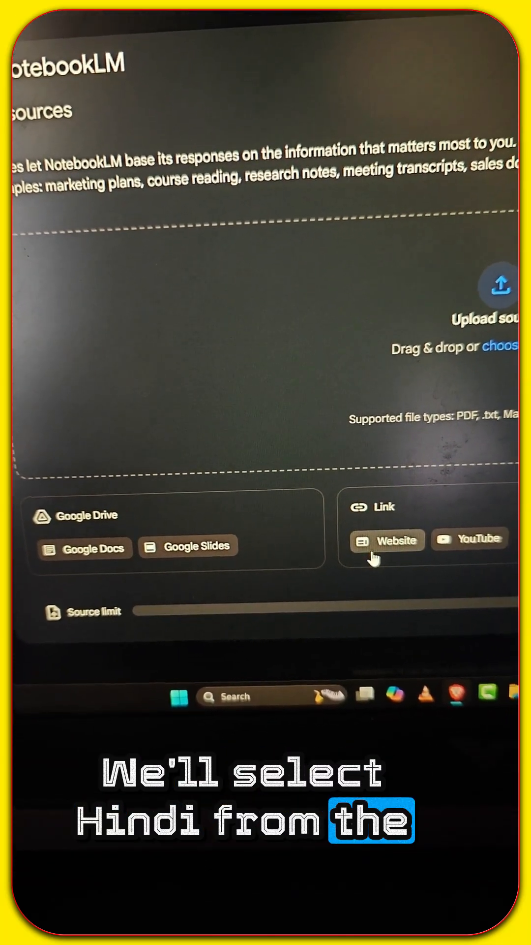
Step: Choose Website under Link as the type of source to add
click(395, 540)
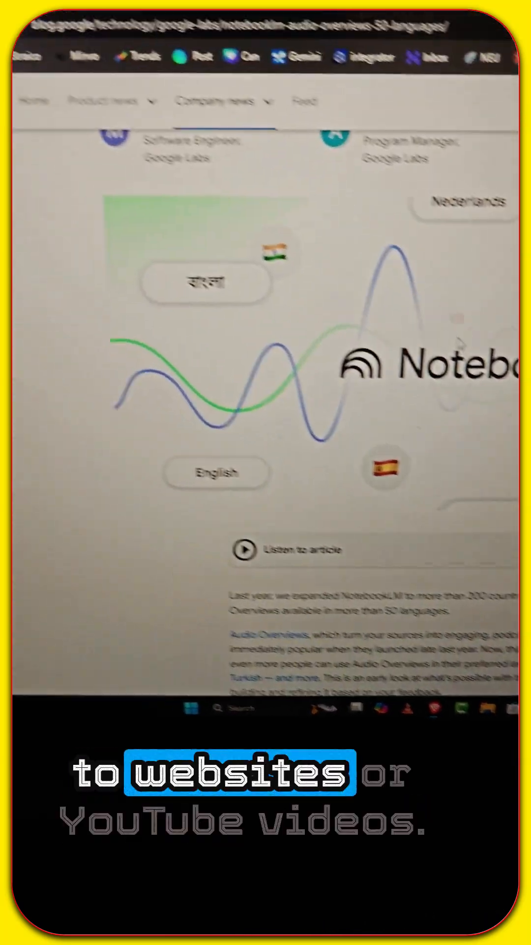
Step: Copy the URL of the Audio Overviews 50-languages blog post from the address bar
scroll(down, 3)
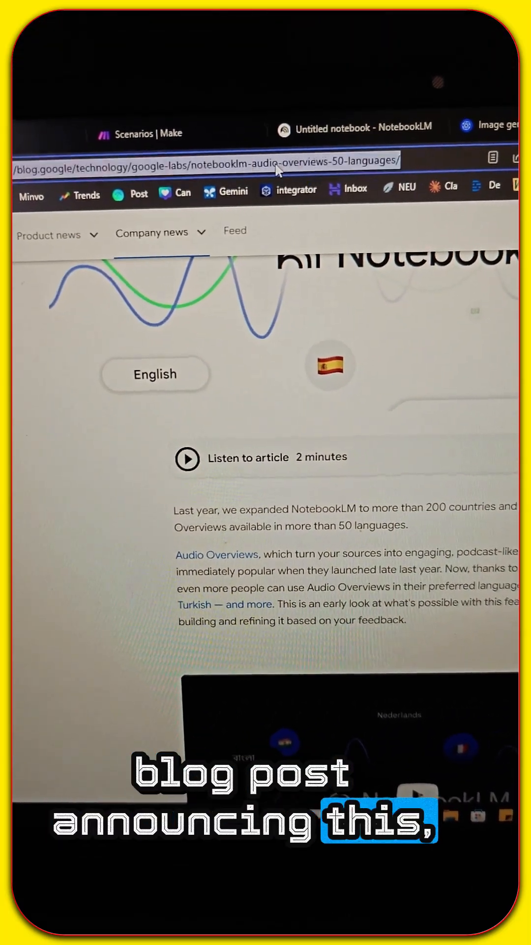
right_click(205, 160)
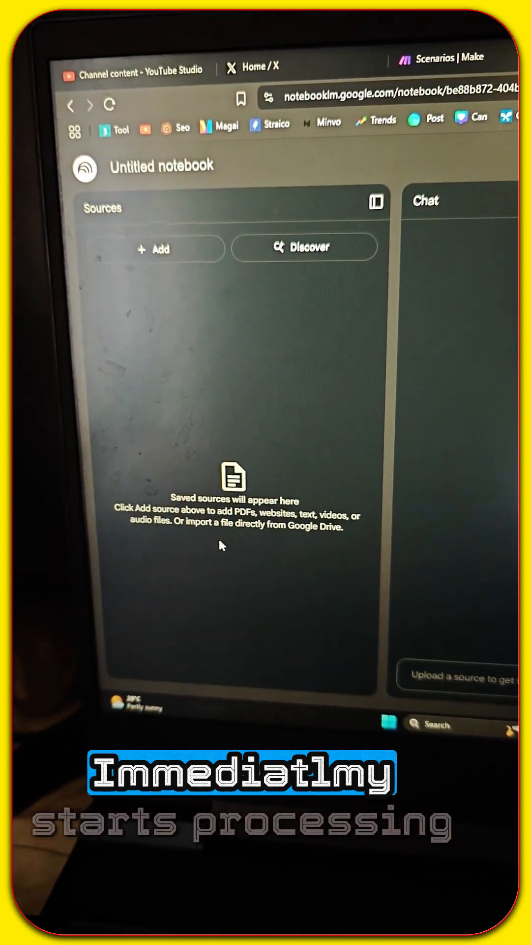
Step: Paste the blog post URL into the website link field and insert it as a source
click(154, 249)
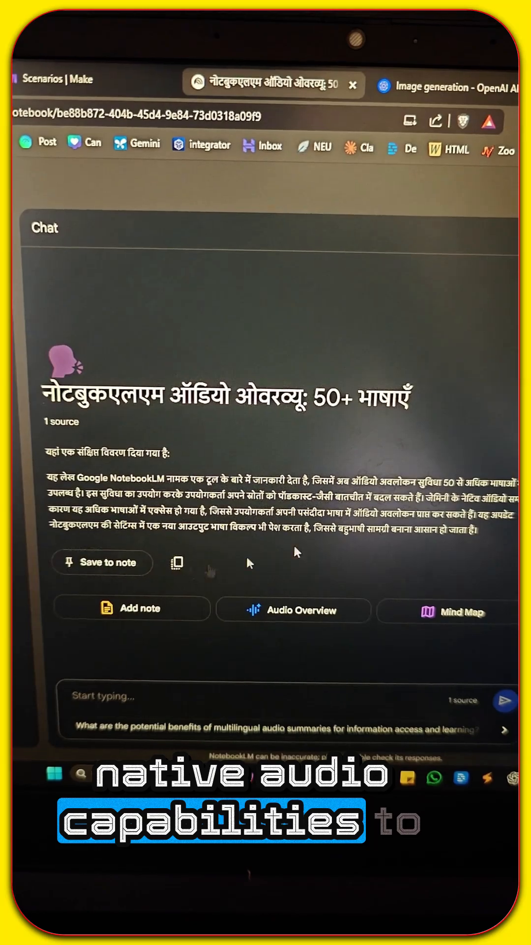
Step: Generate the Hindi audio overview in Studio and start playing it once ready
click(293, 610)
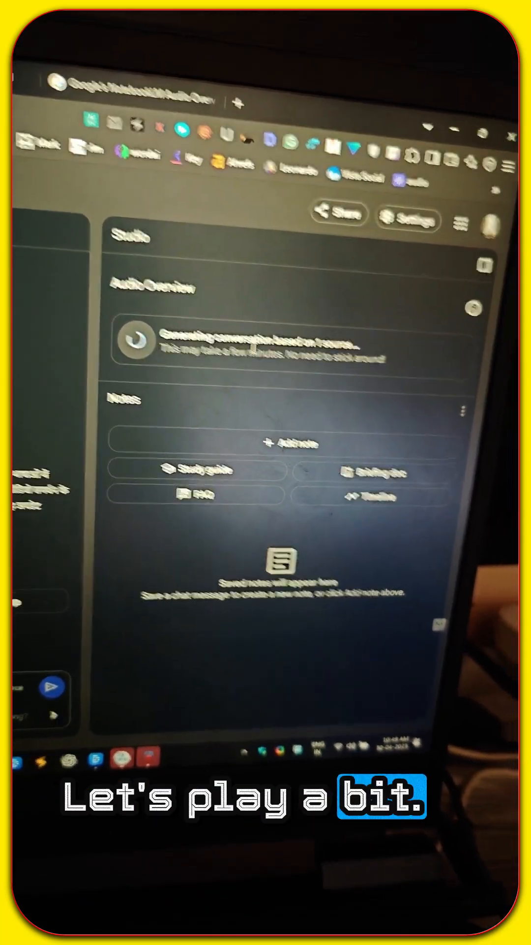
click(55, 436)
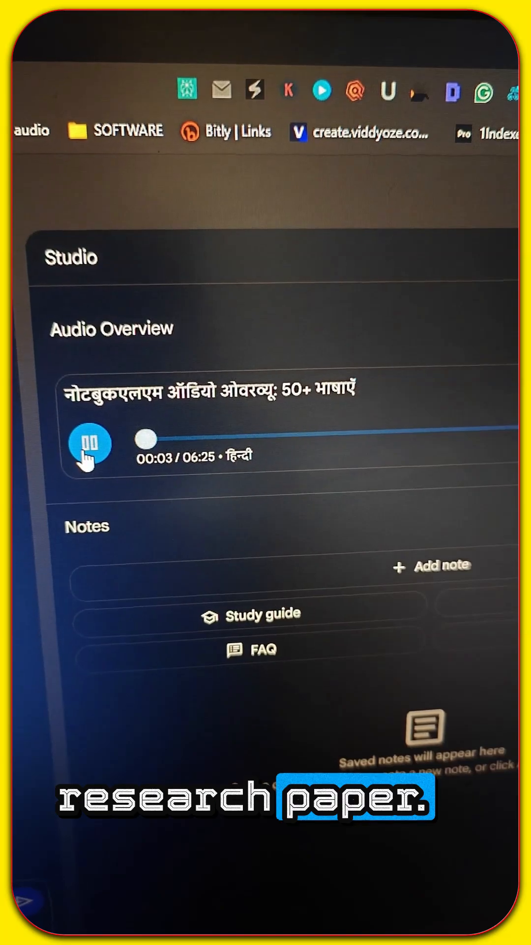
Step: Pause the Hindi audio overview after its first few seconds
click(89, 445)
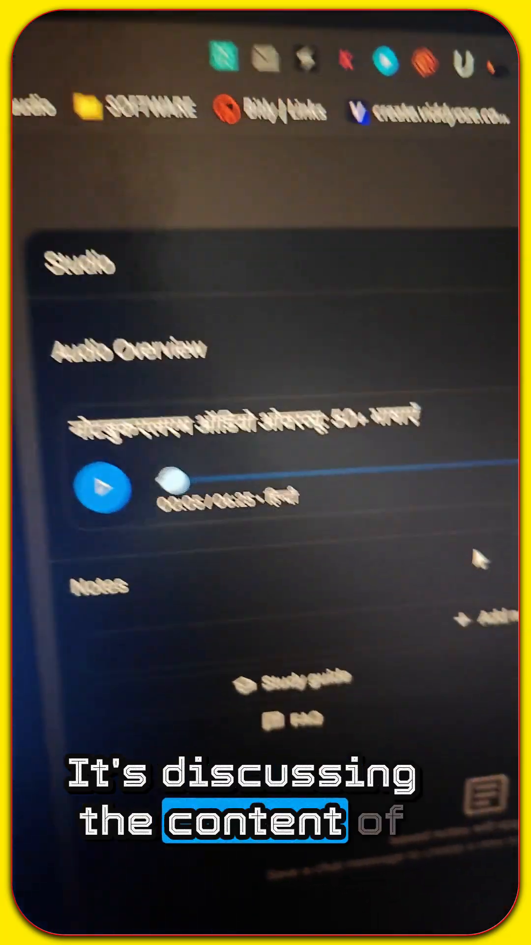